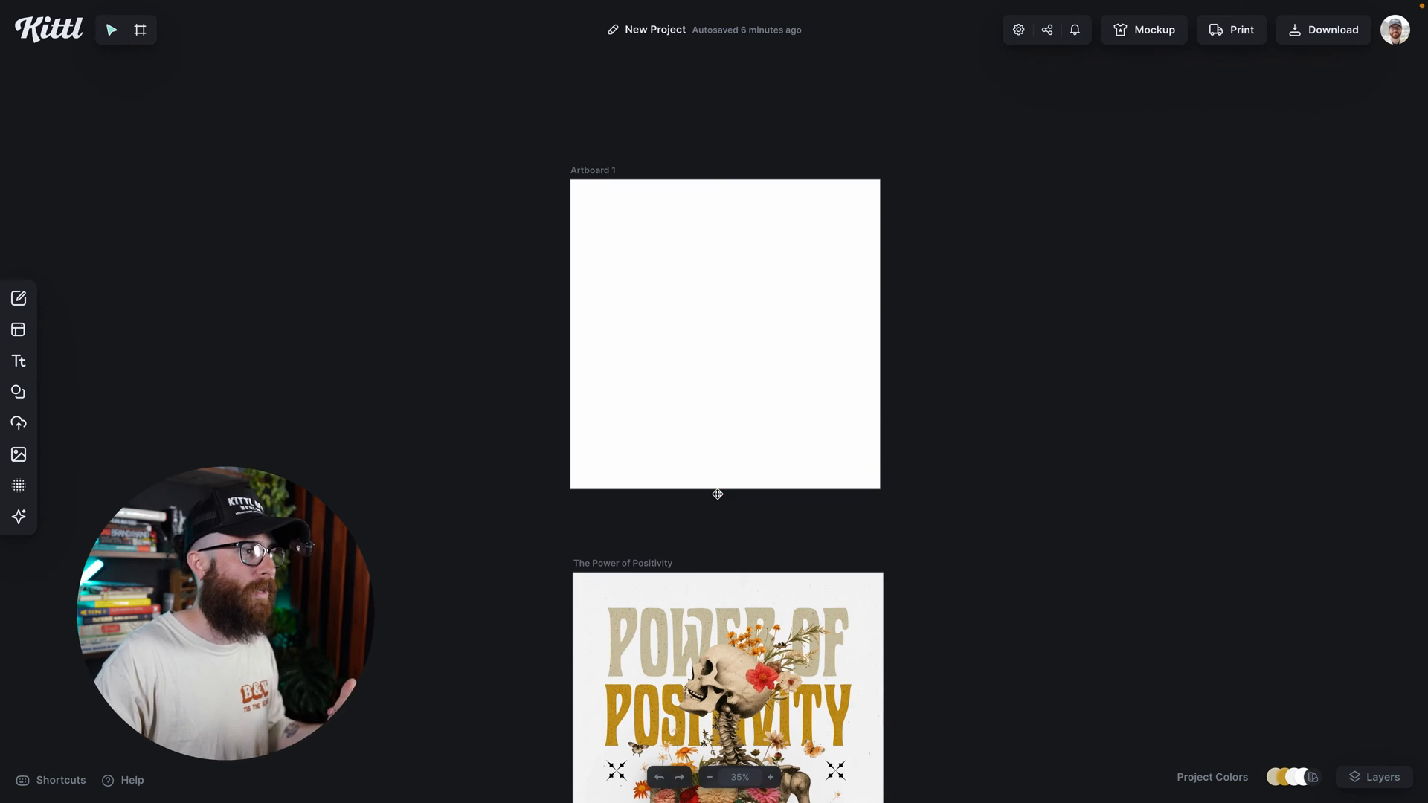
Step: Select the blank 1200 × 1200 Artboard 1 to show its settings
left_click(724, 334)
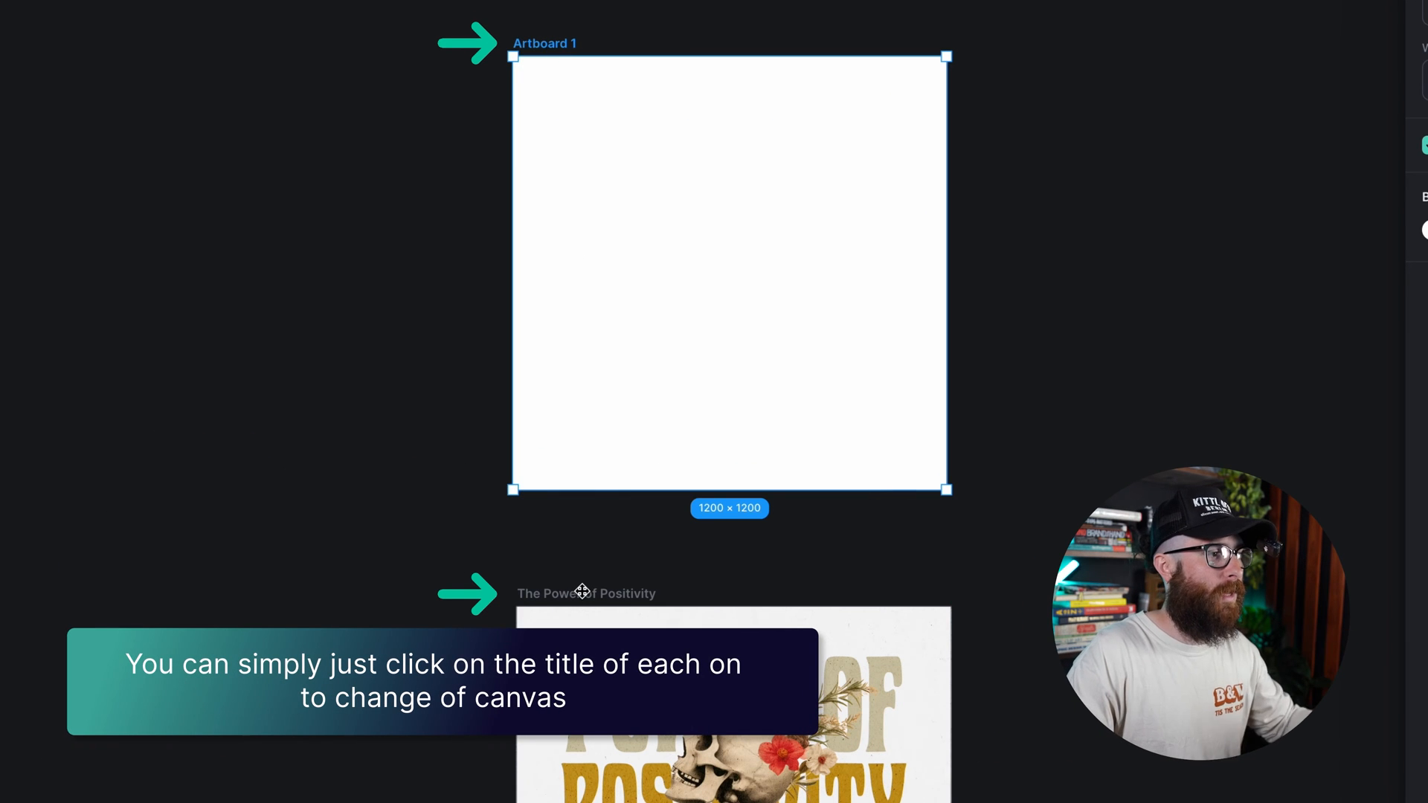
left_click(586, 593)
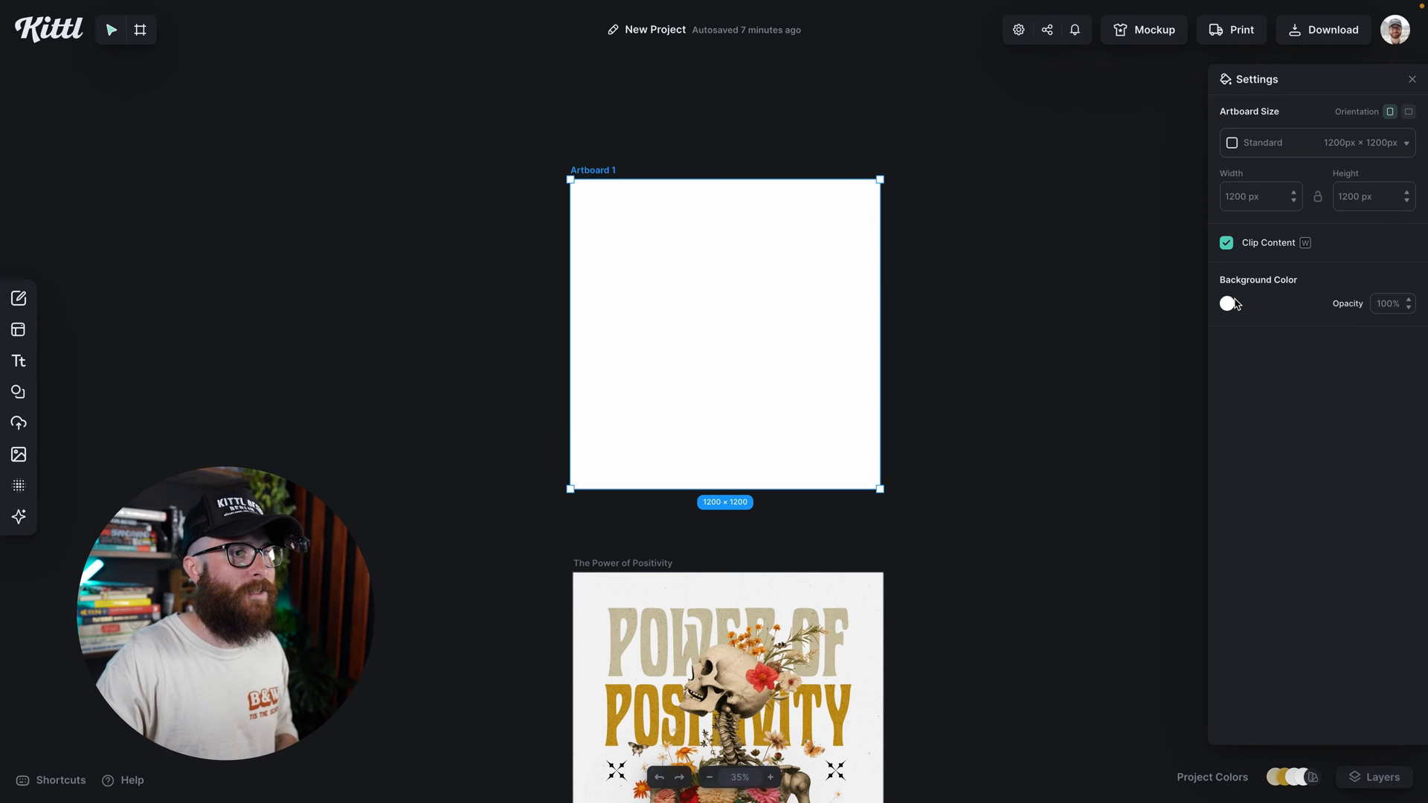
Step: Switch Artboard 1's background from white to dark grey in the colour picker
left_click(1229, 304)
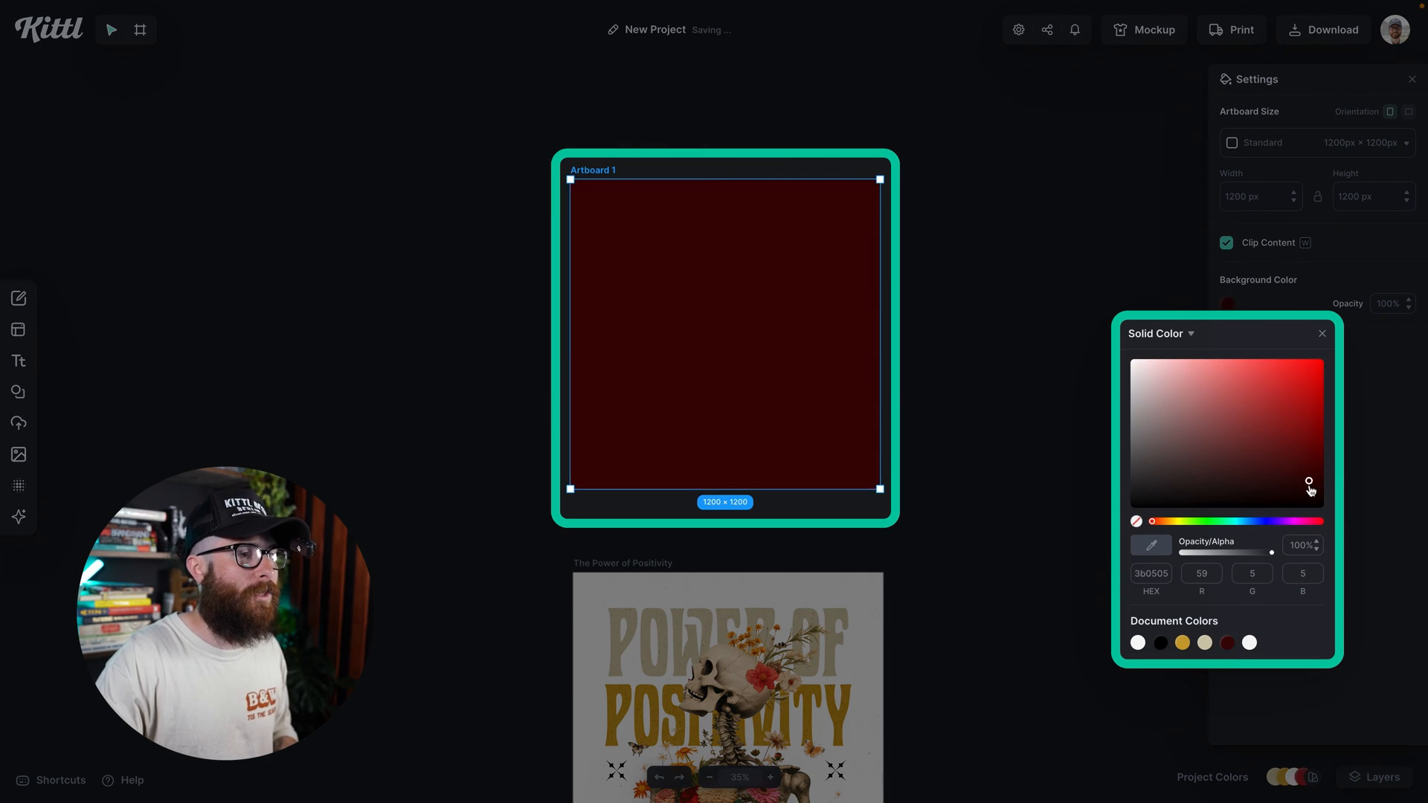
left_click_drag(1308, 481, 1132, 481)
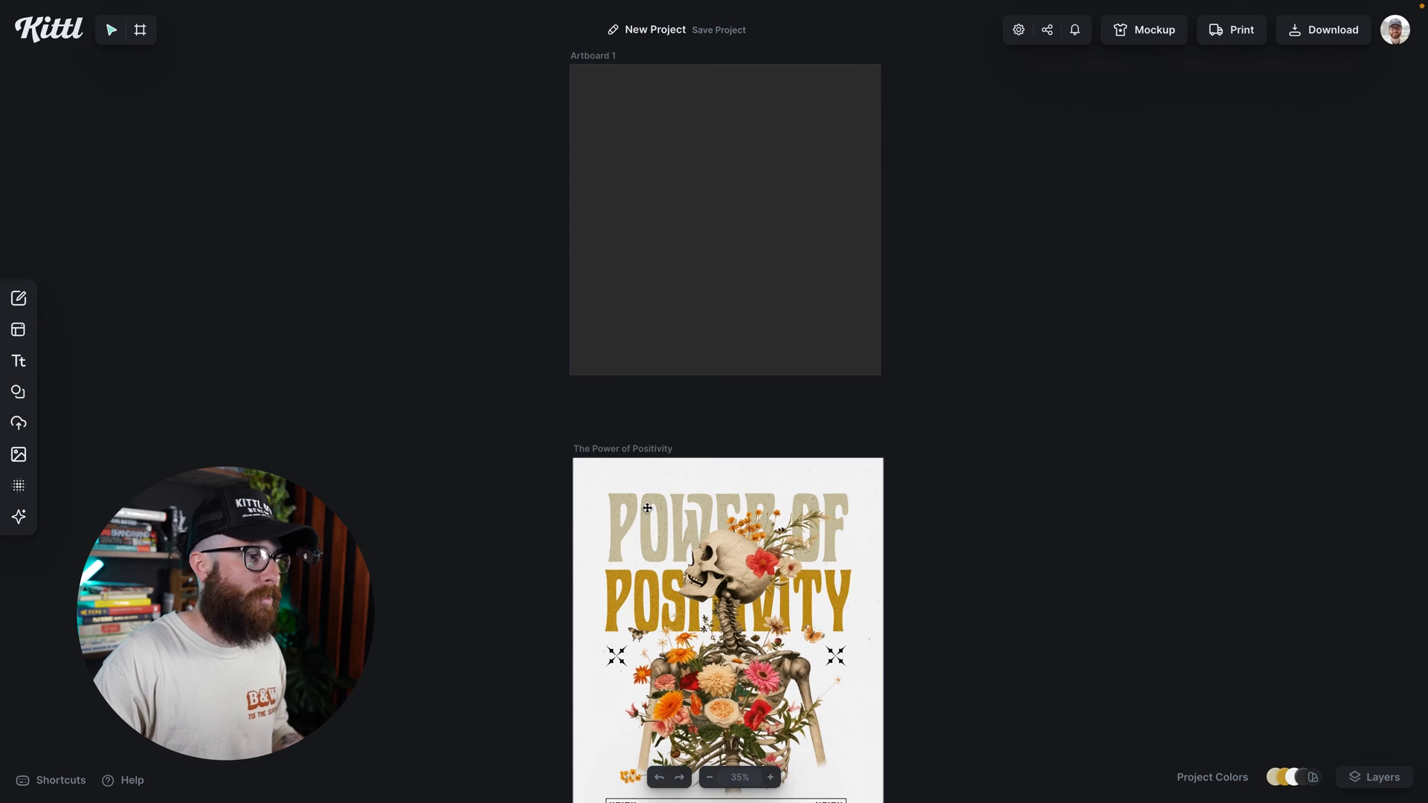
Step: Set the Power of Positivity poster background to black, then reselect Artboard 1
scroll("down", 3)
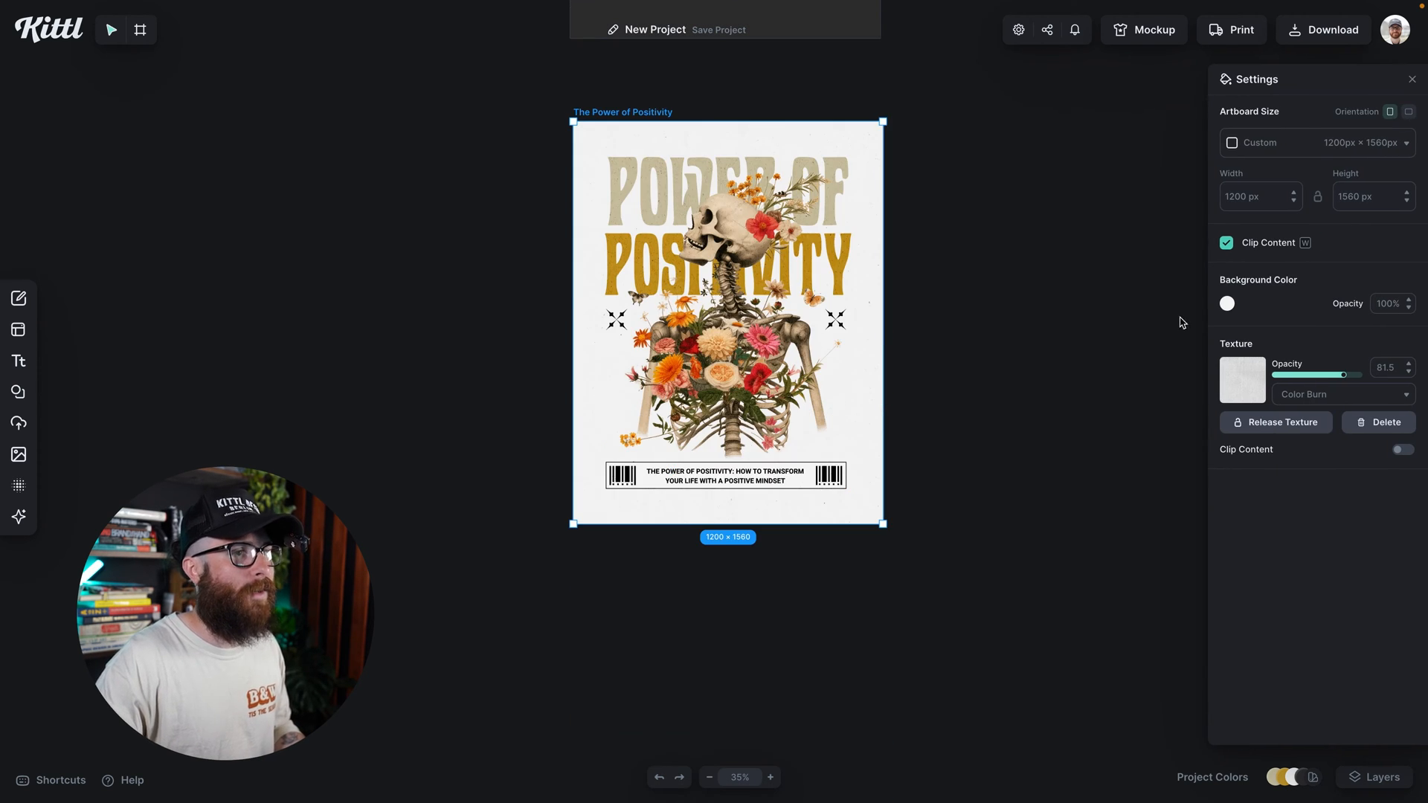
left_click(1225, 303)
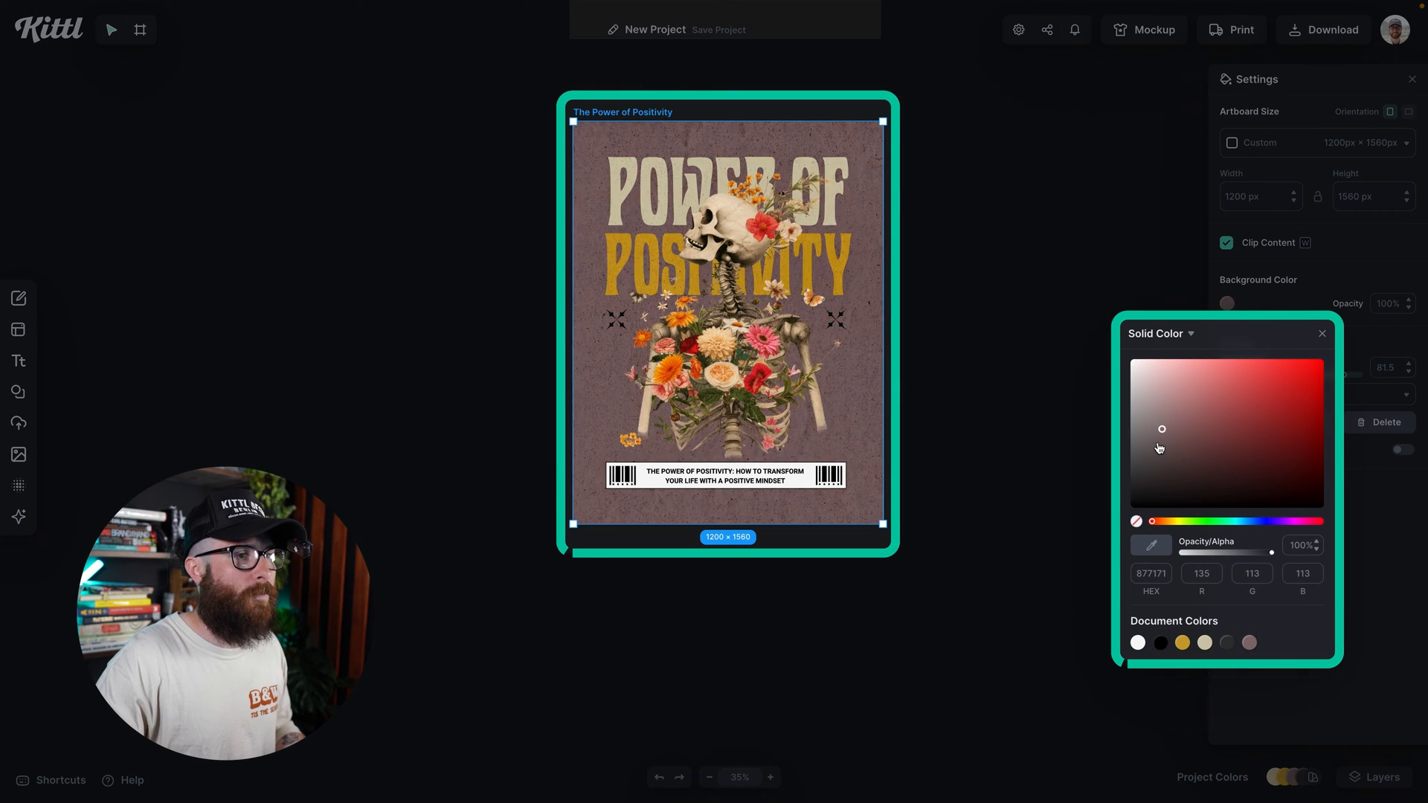
left_click_drag(1162, 429, 1130, 492)
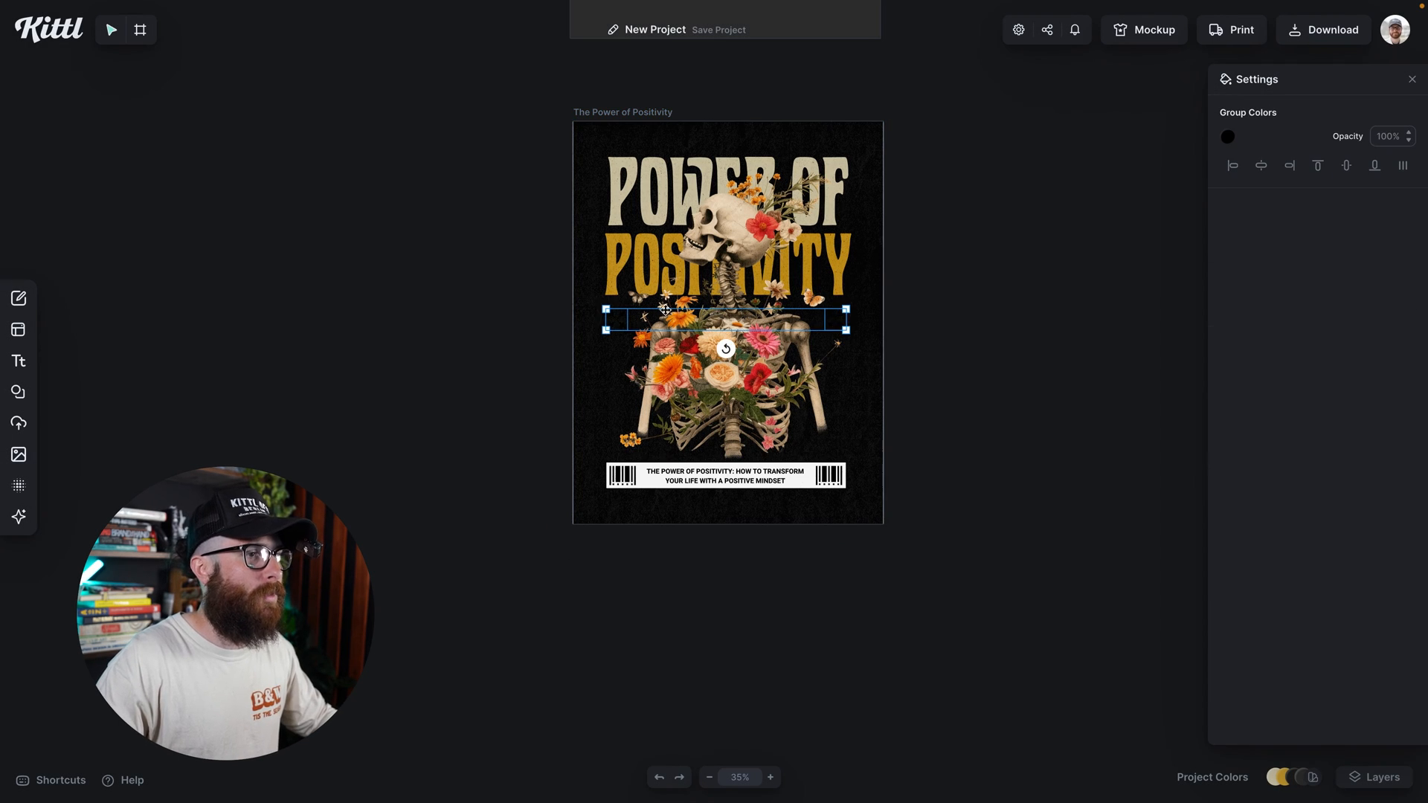
left_click(1226, 137)
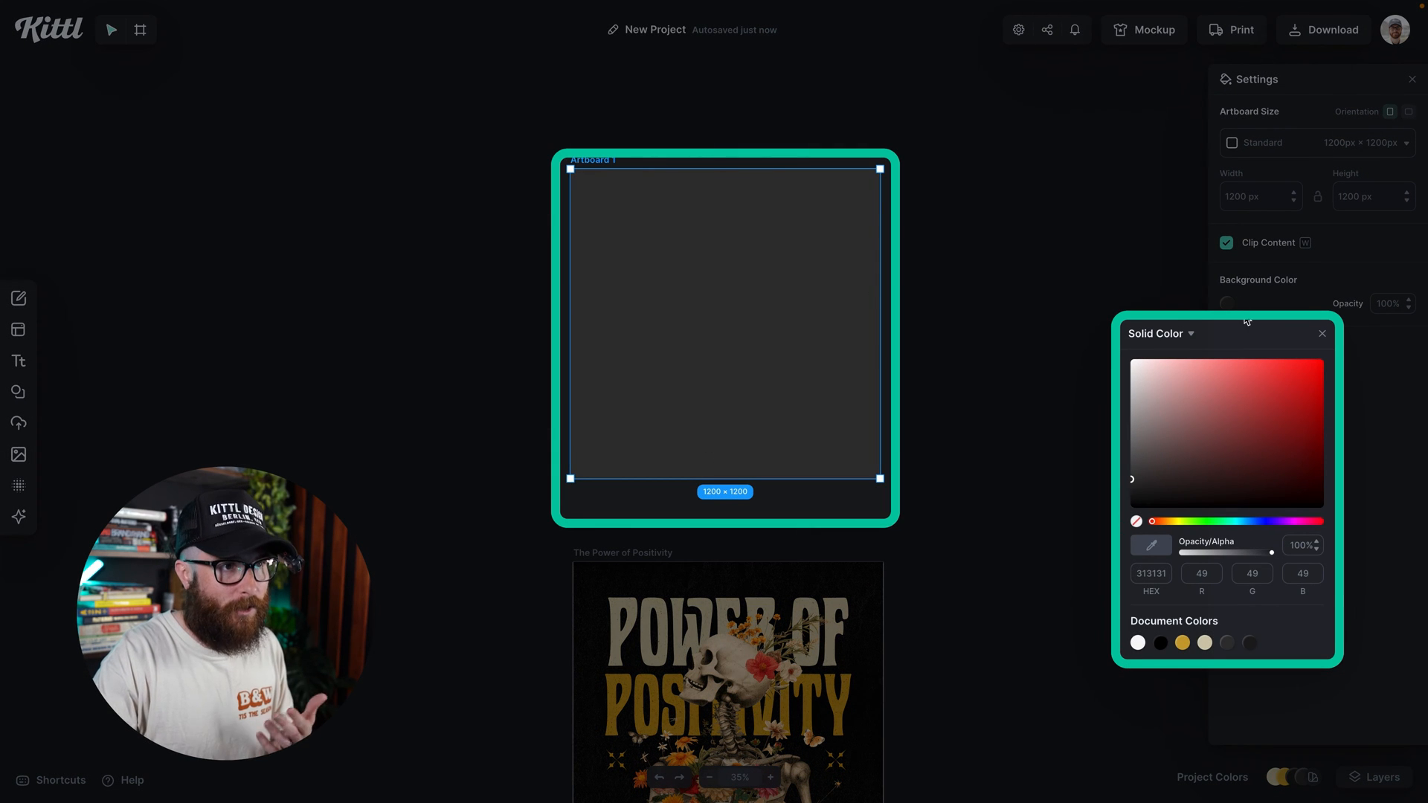
Step: Give Artboard 1 the poster's mustard-yellow document colour and close the picker
left_click(1282, 386)
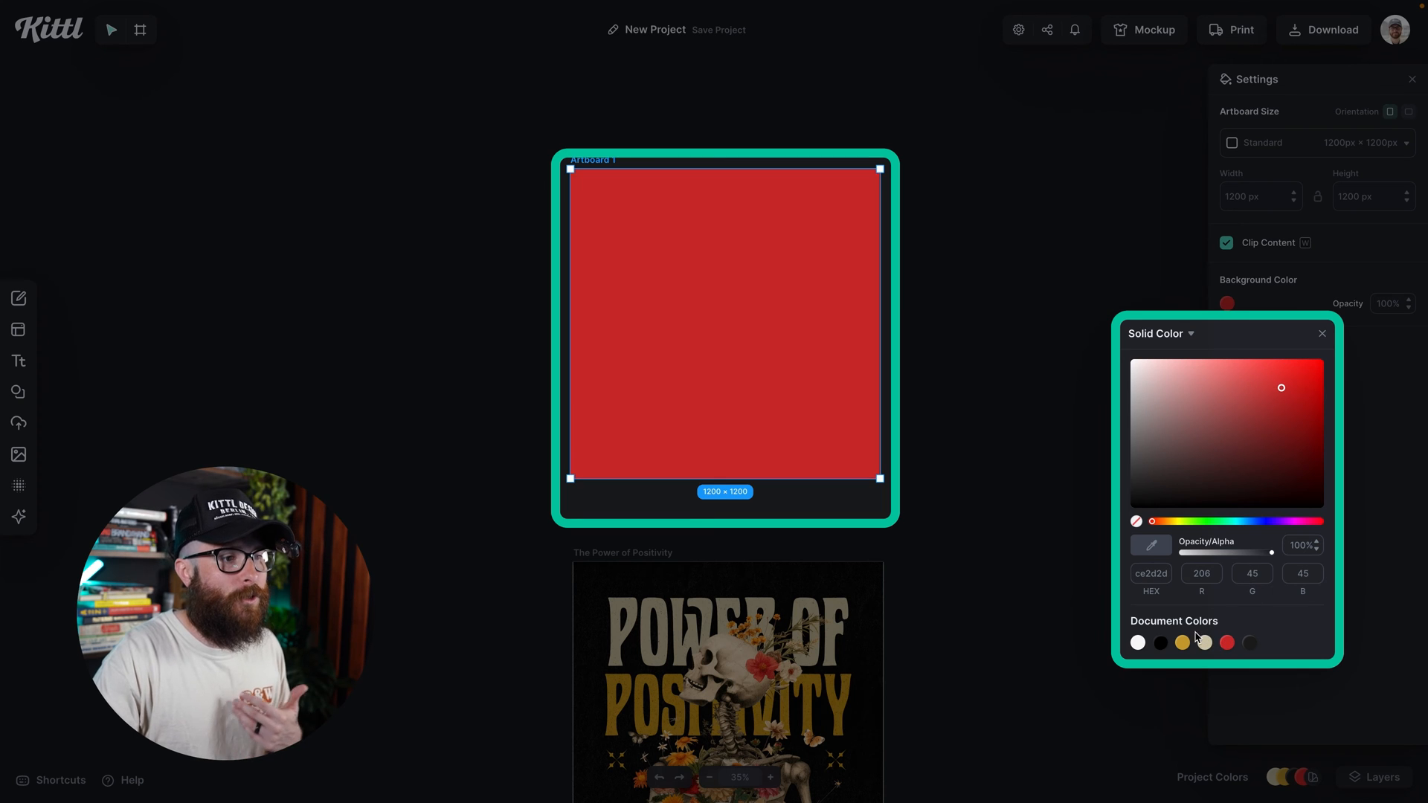
left_click(1181, 642)
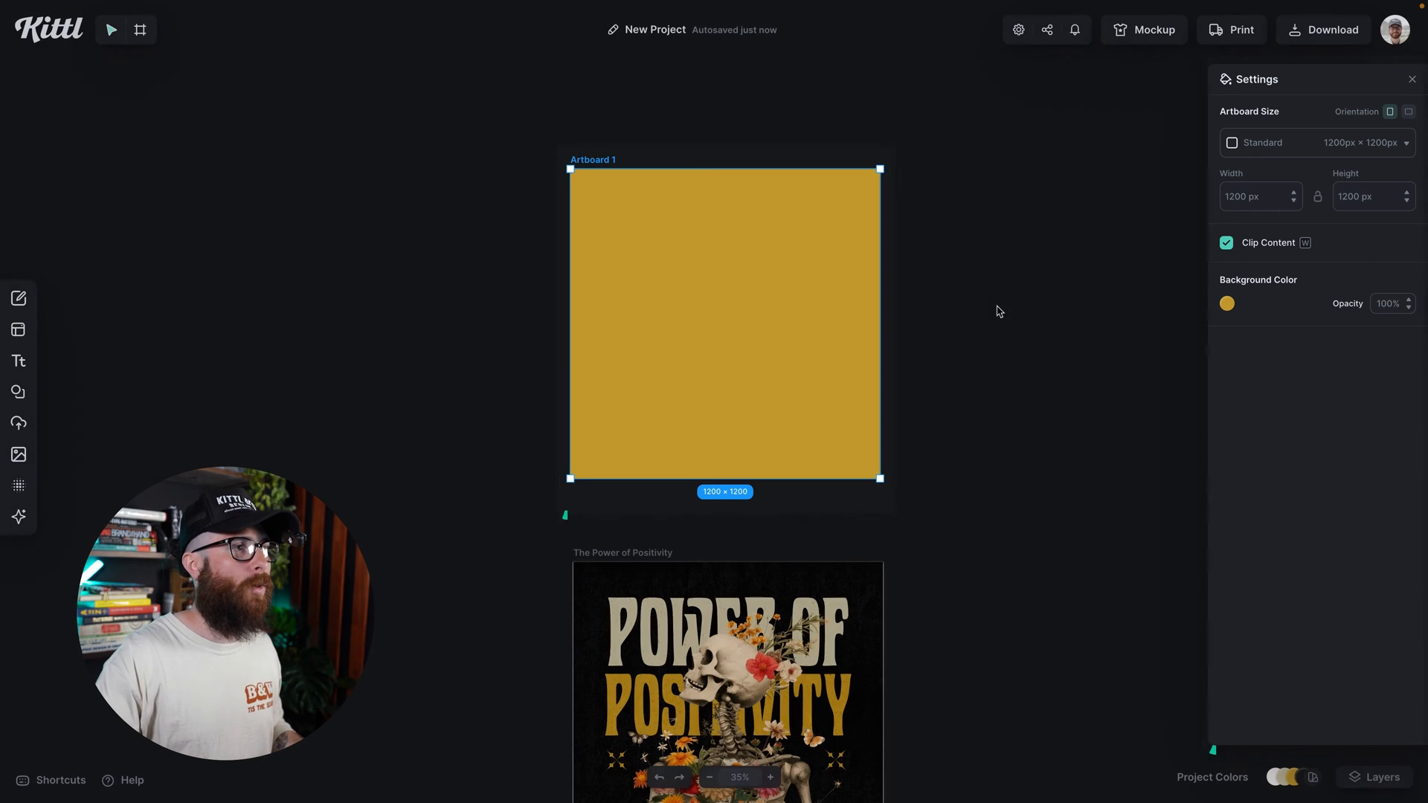
left_click(1411, 79)
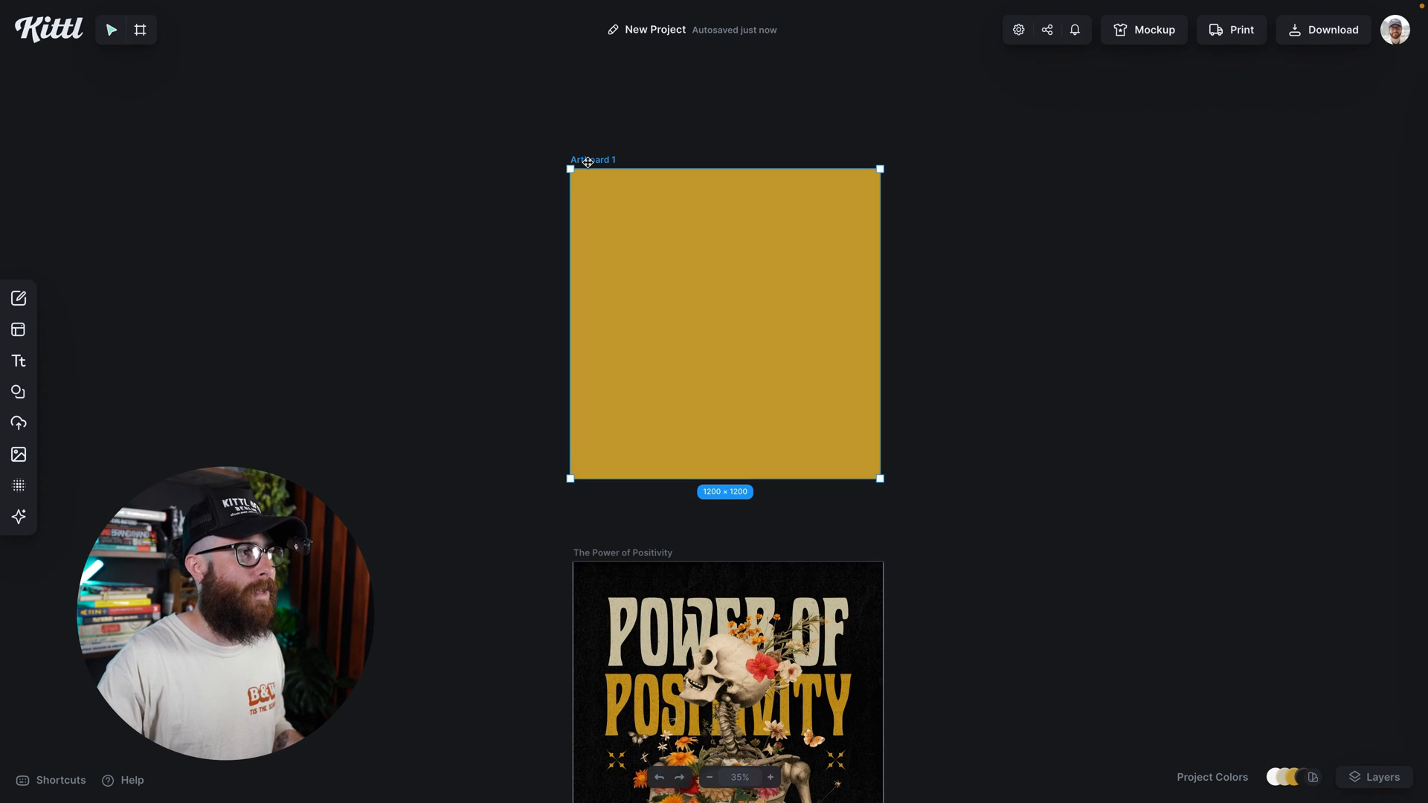
Step: Scroll down and select the dark Power of Positivity poster artboard
scroll("down", 3)
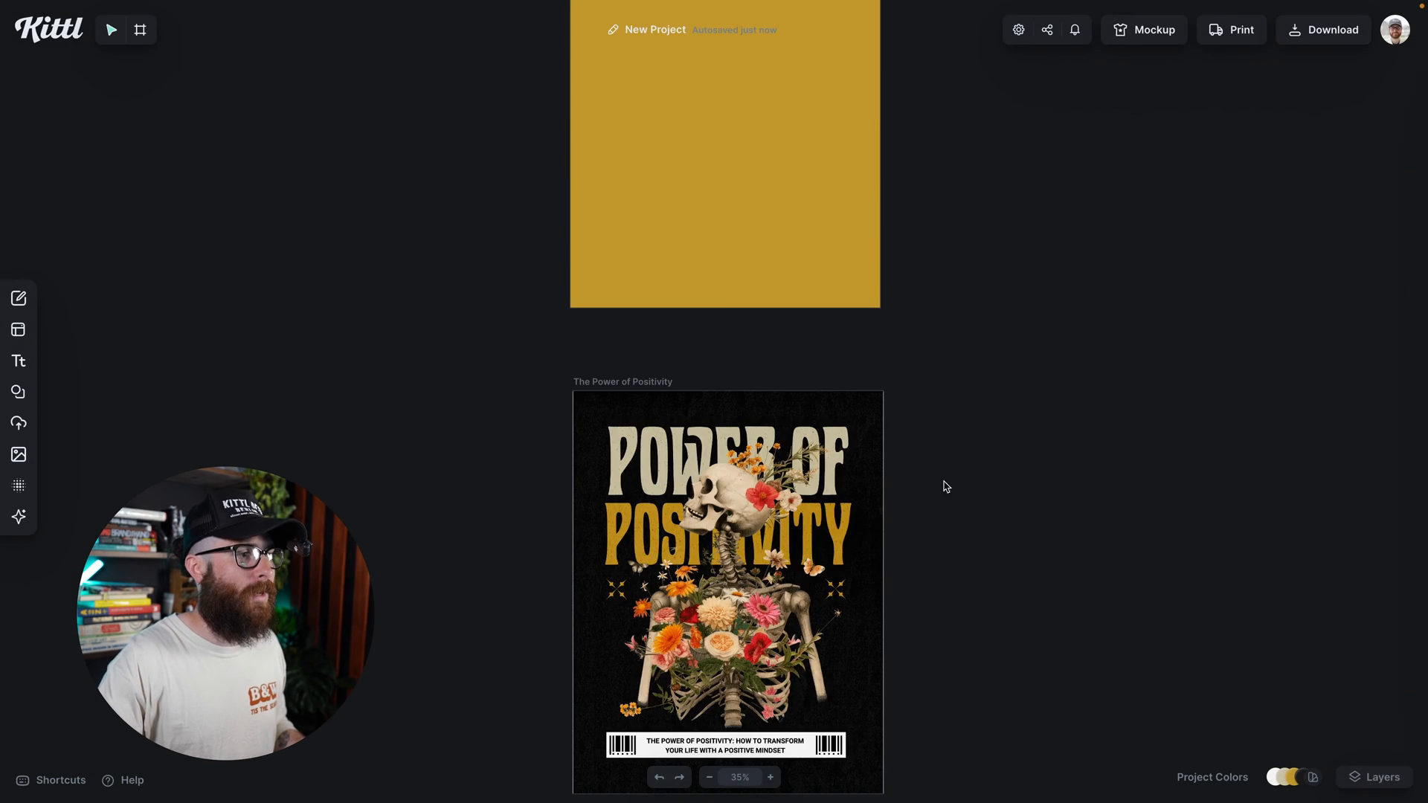
left_click(723, 535)
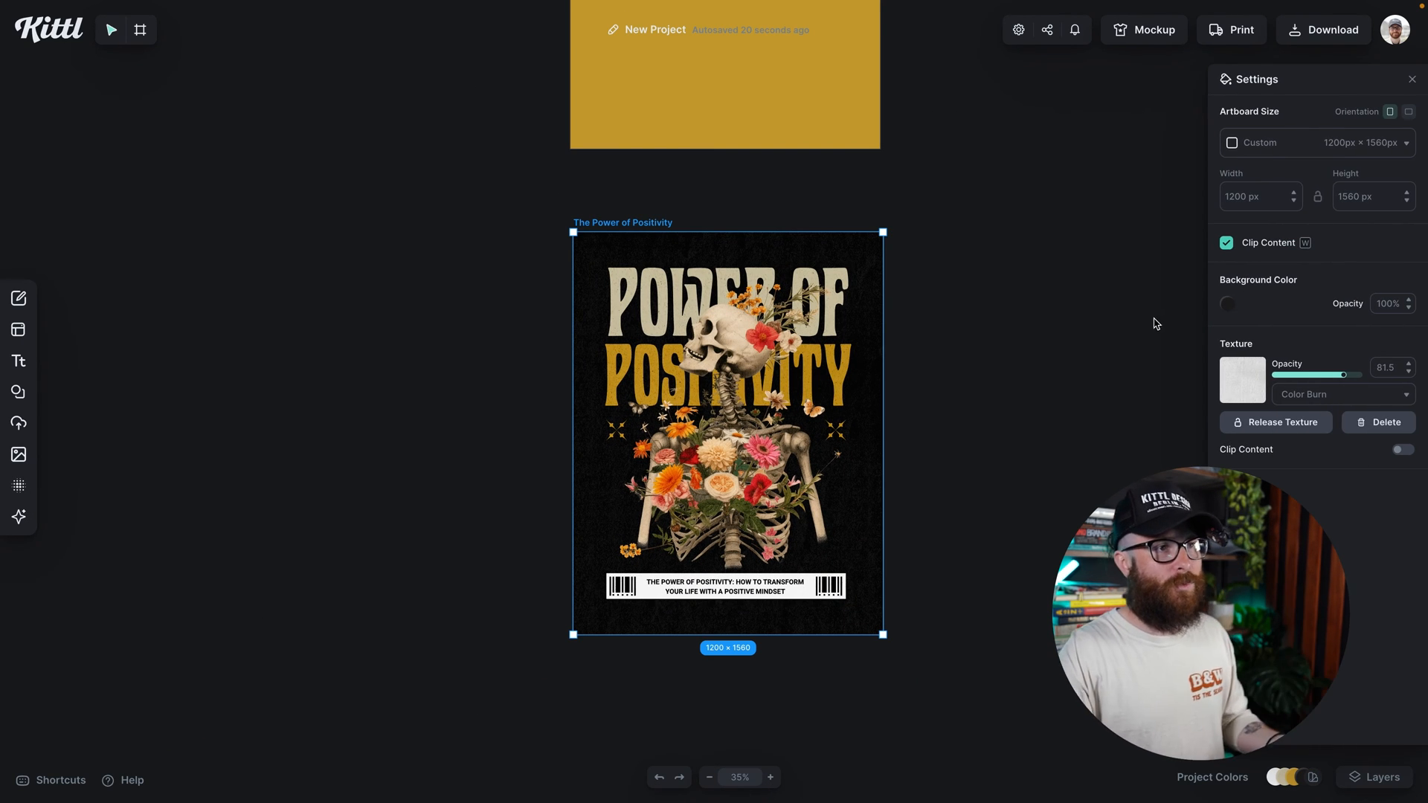
left_click(1226, 304)
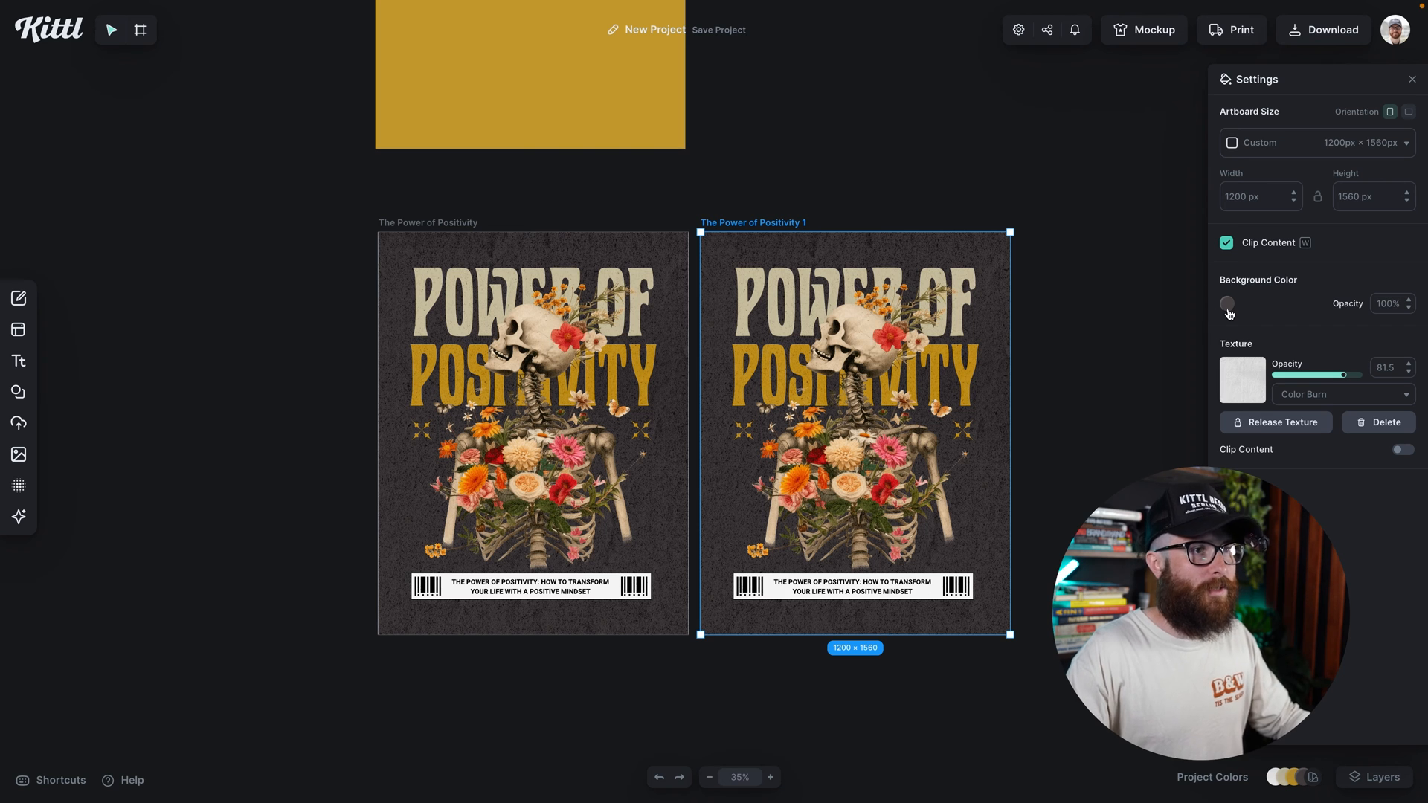
Step: Make the duplicate poster's background yellow and its POSITIVITY headline black
left_click(1228, 304)
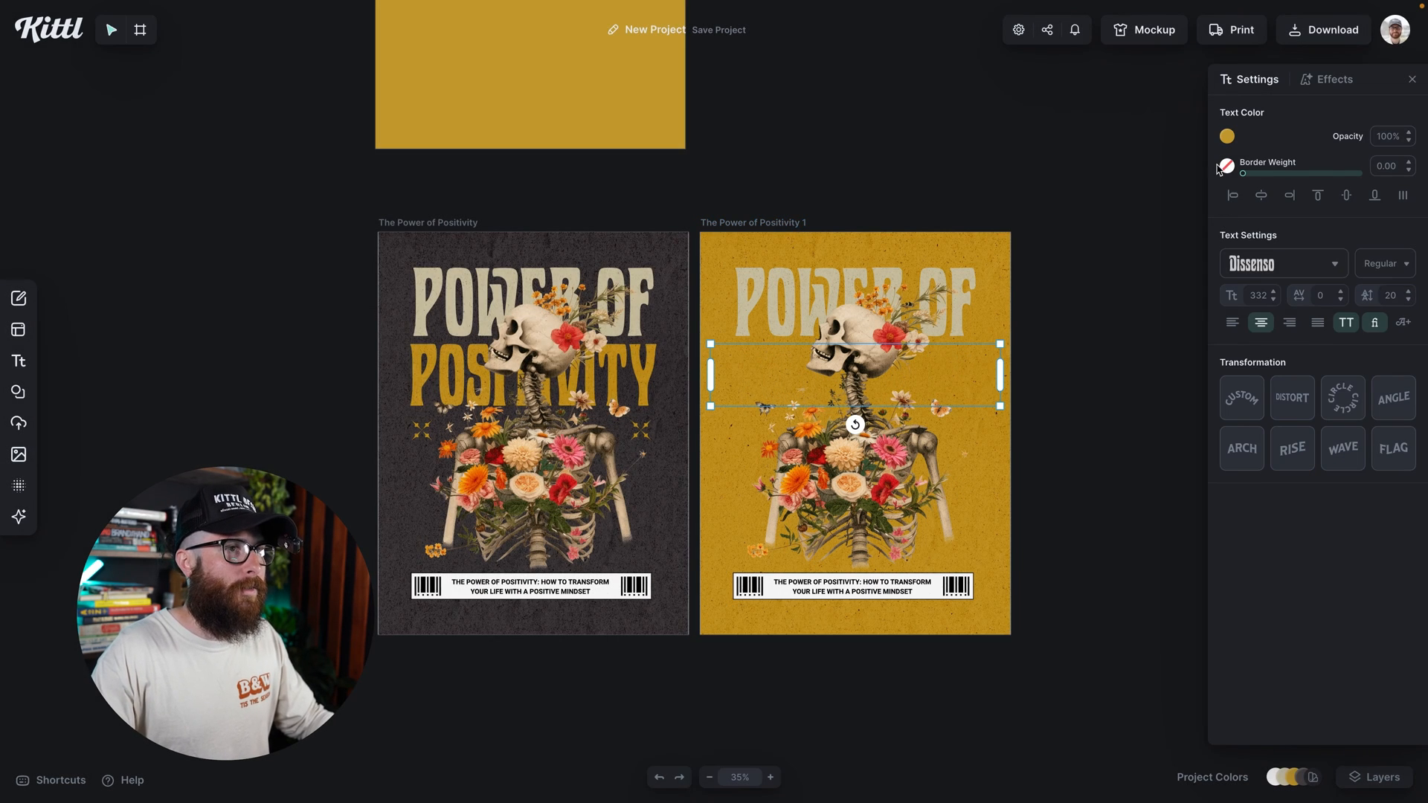
left_click(1225, 135)
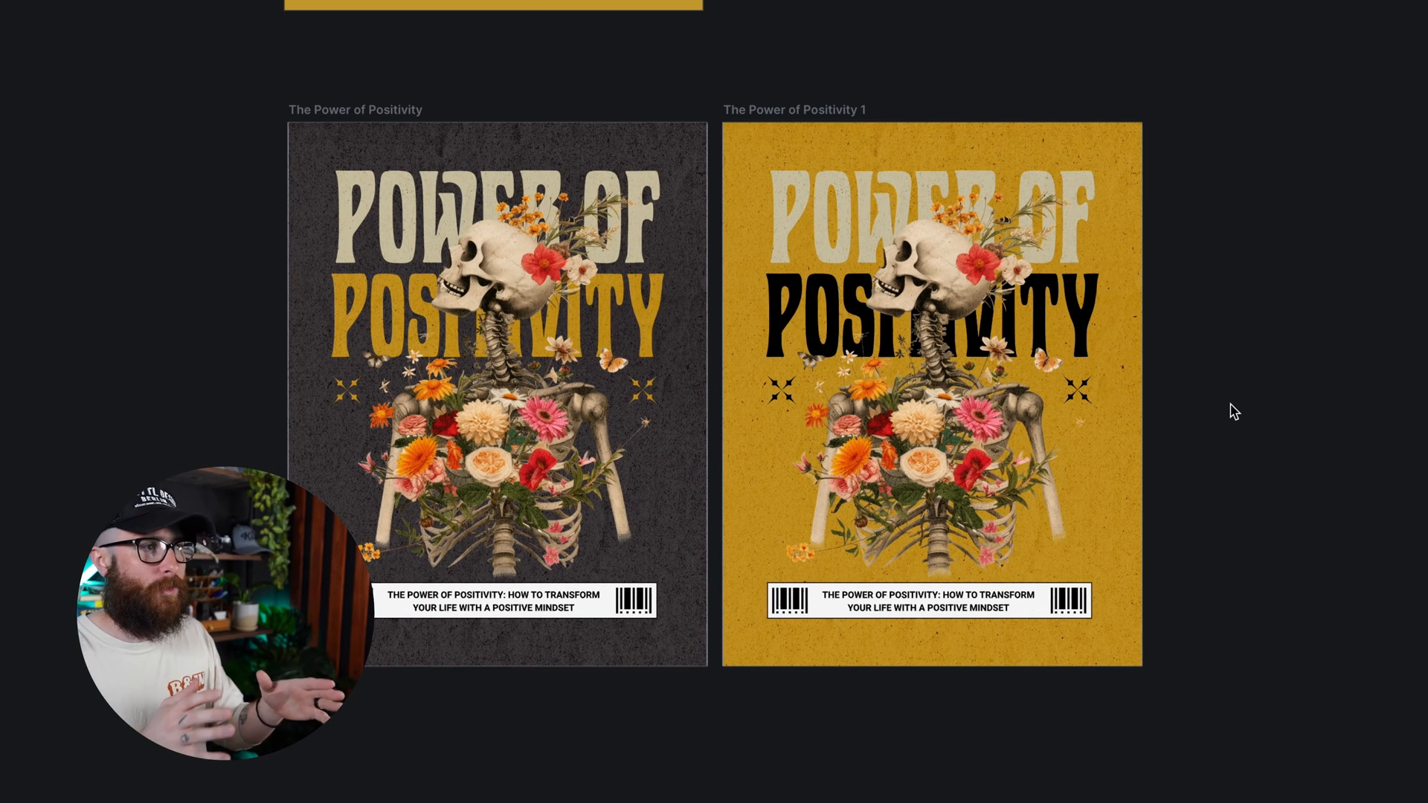
mouse_move(862, 105)
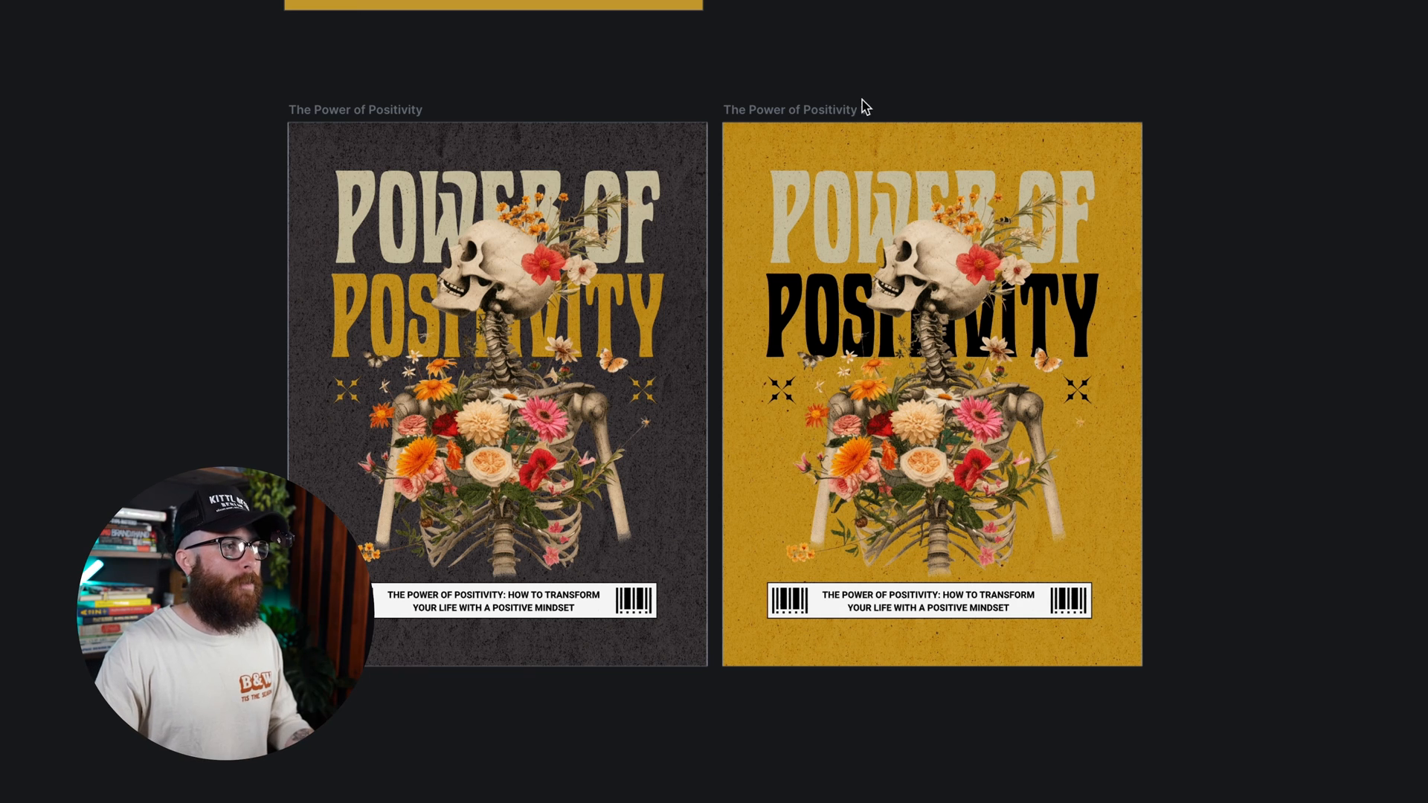